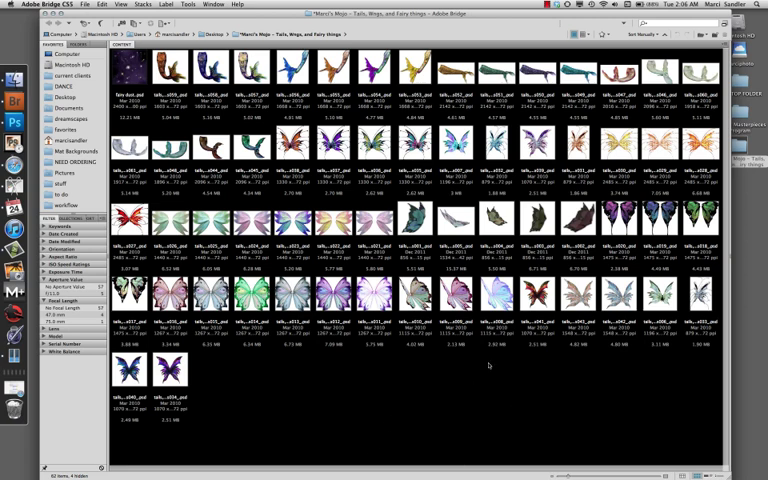
Pick a pale teal butterfly wing thumbnail in Bridge to place over the window seat photo
left_click(426, 307)
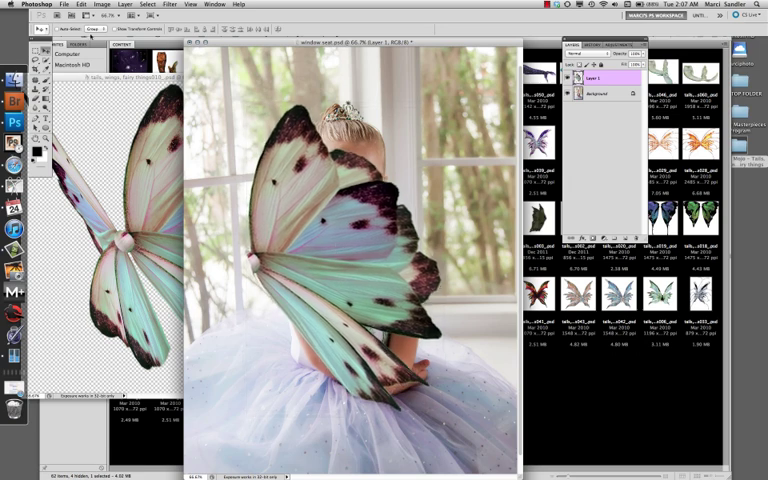
Flip the wing layer horizontally via Edit > Transform so it extends left of the girl
left_click(77, 7)
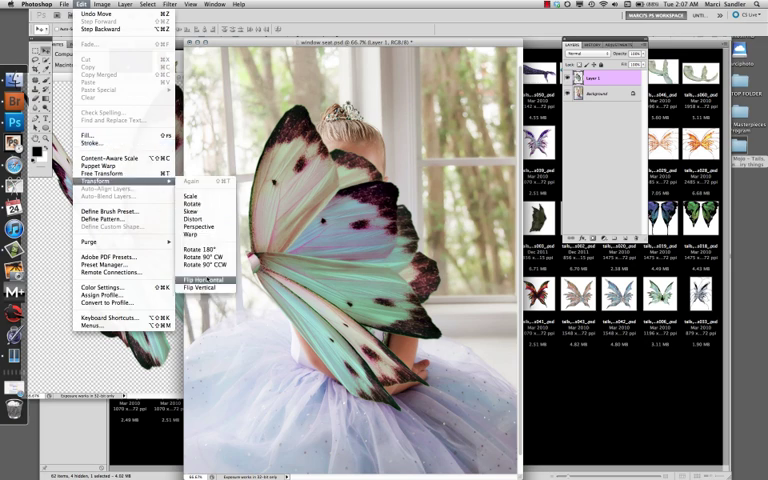
left_click(197, 278)
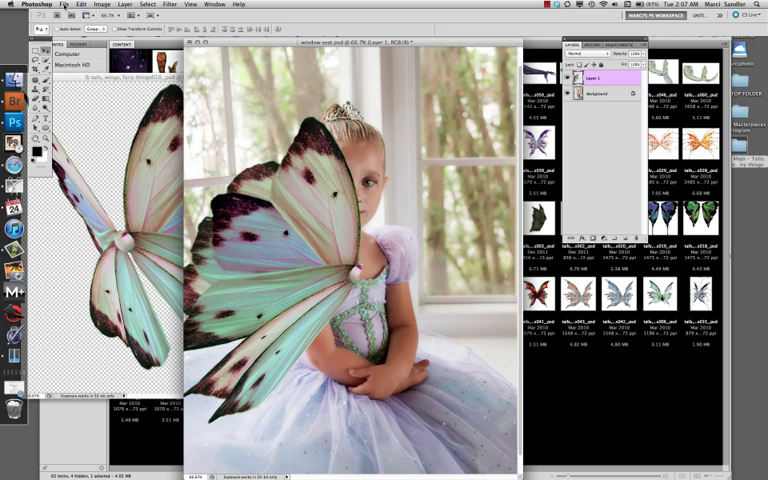
left_click(82, 6)
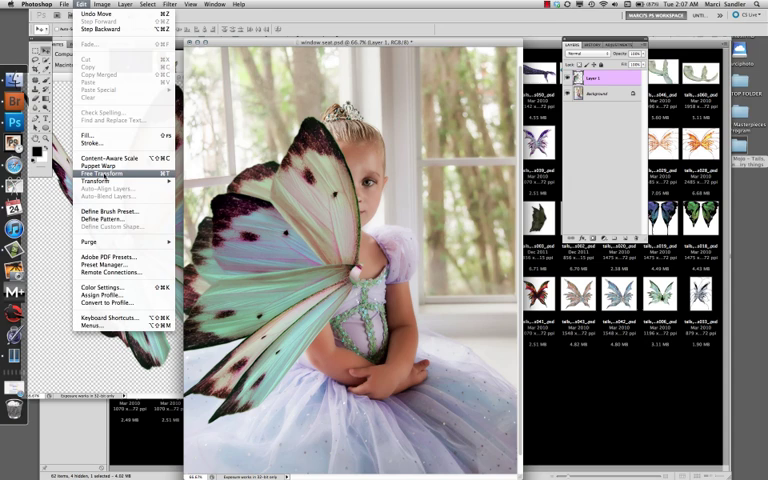
left_click(95, 173)
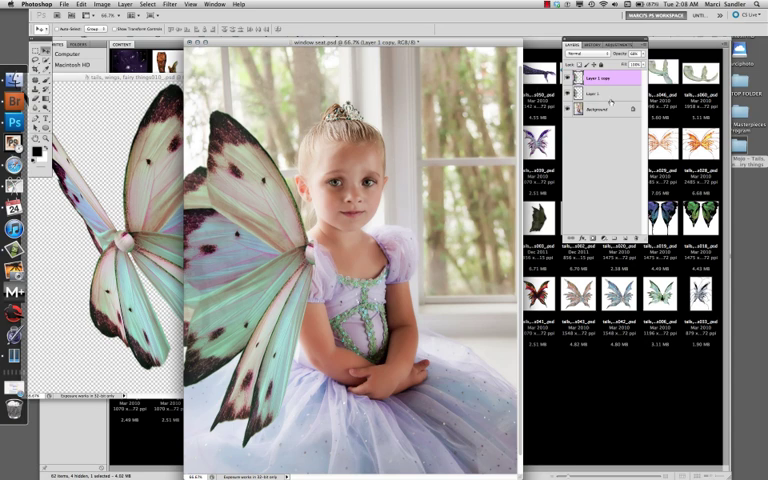
Select the original wing layer to tilt it behind its copy
left_click(592, 94)
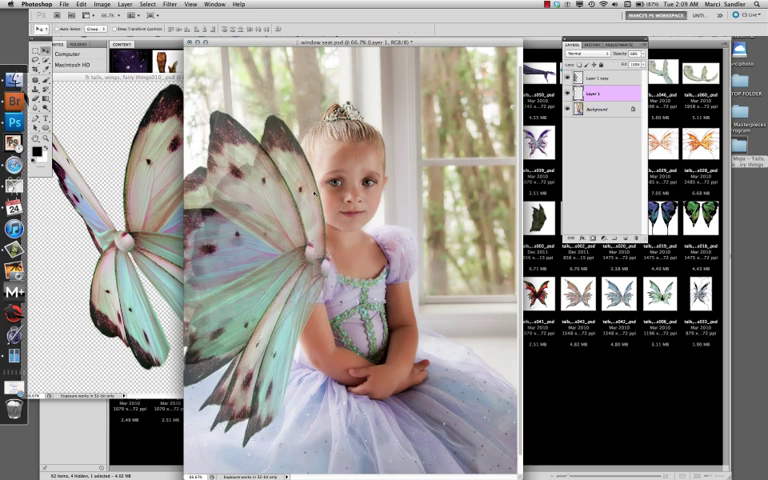
mouse_move(462, 236)
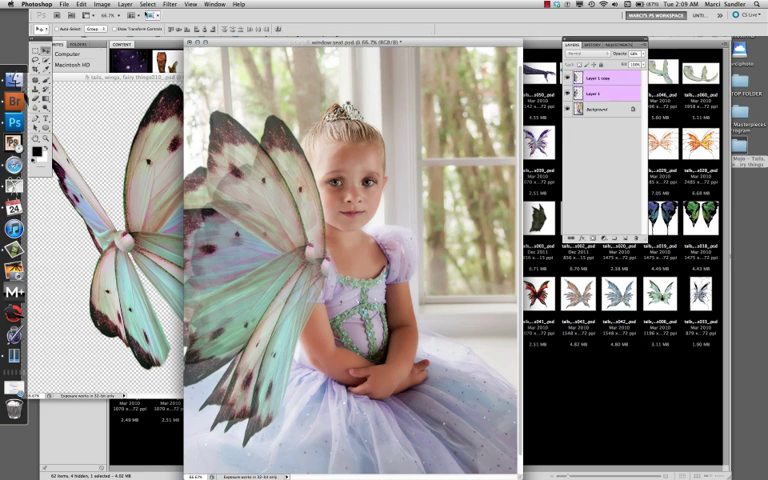
Merge the two overlapping wing layers with Layer > Merge Layers
left_click(124, 5)
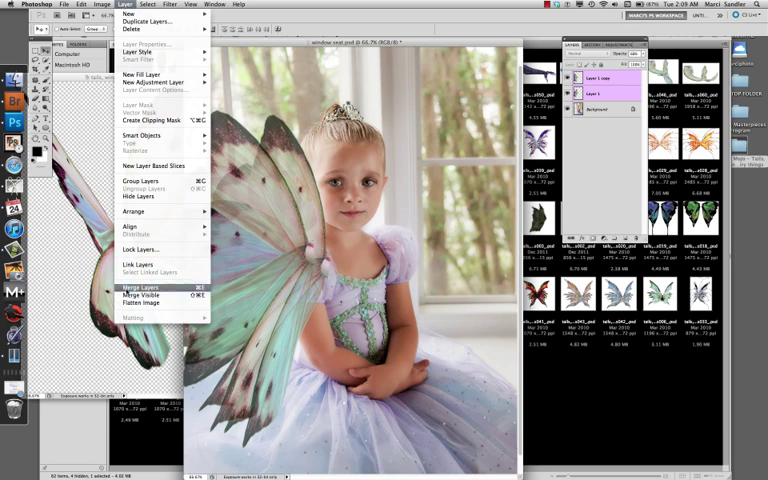
left_click(141, 287)
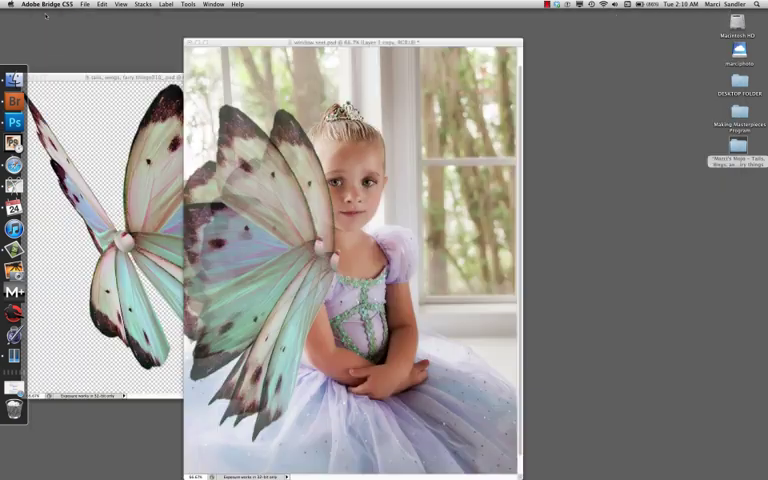
Return to Photoshop and add a layer mask to the merged wing layer
left_click(13, 119)
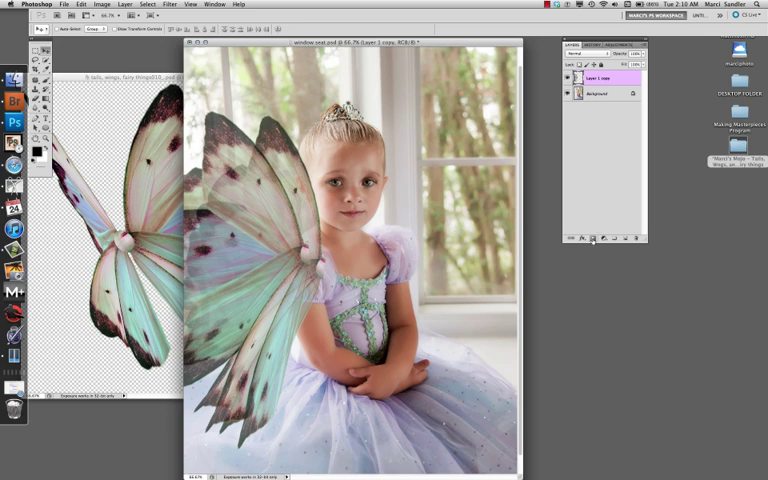
mouse_move(596, 238)
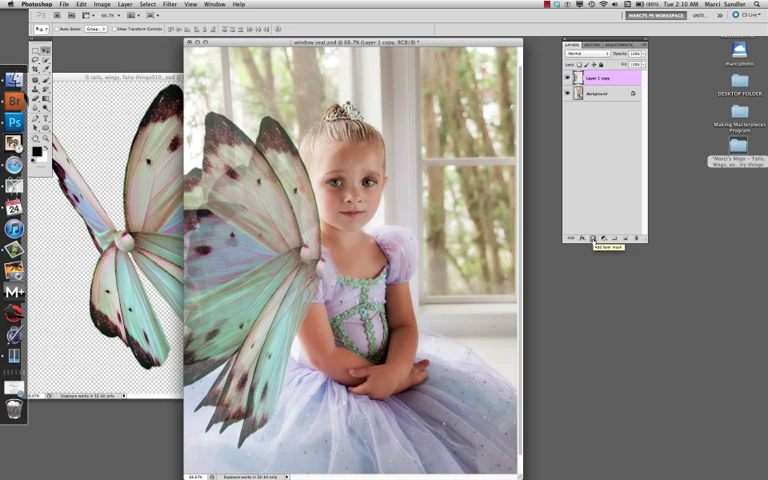
left_click(590, 237)
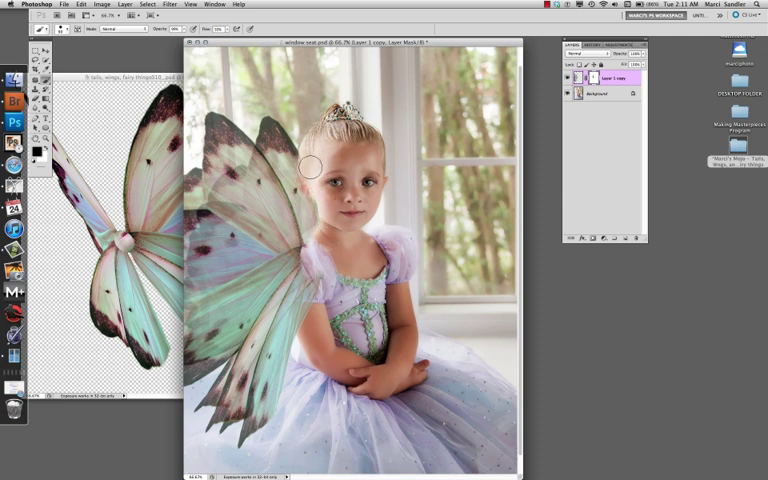
mouse_move(312, 198)
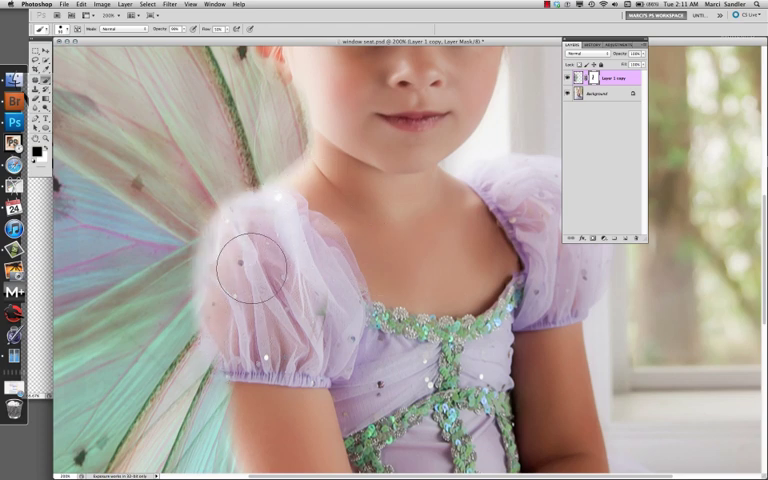
Paint the mask to hide the wing over the puffed sleeve and restore its outer edge
left_click_drag(255, 265, 235, 355)
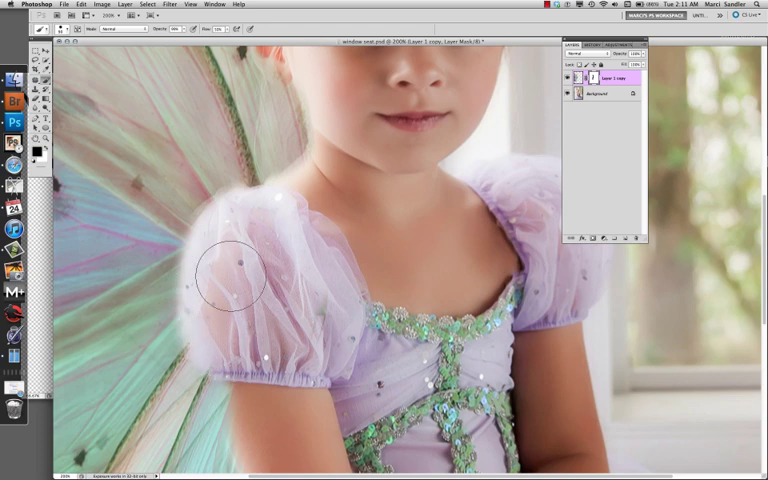
mouse_move(196, 261)
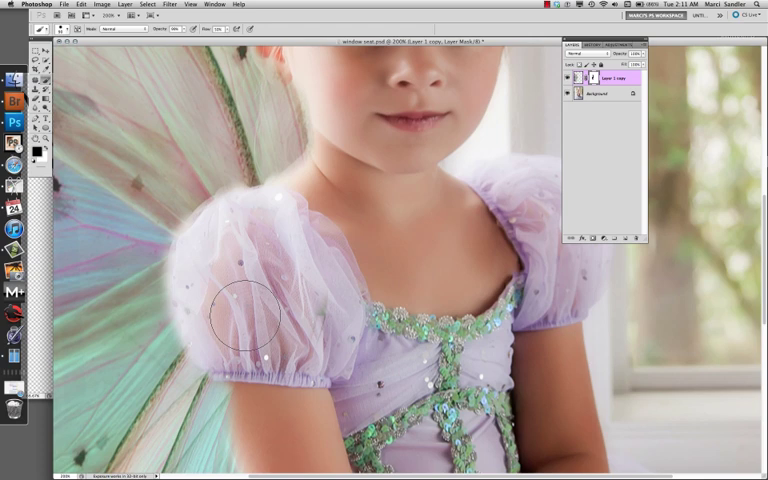
mouse_move(205, 215)
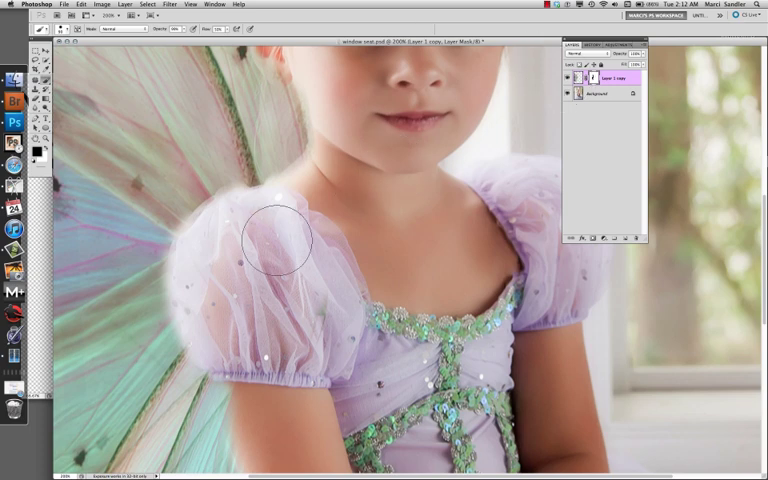
left_click_drag(280, 240, 180, 235)
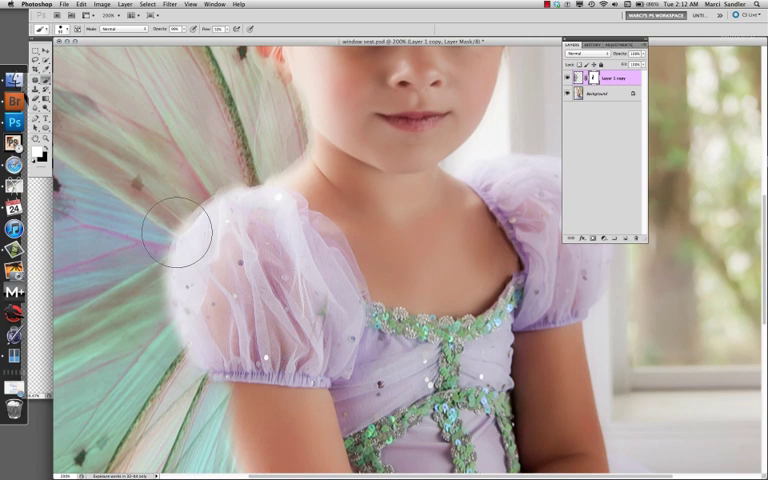
left_click_drag(180, 230, 205, 220)
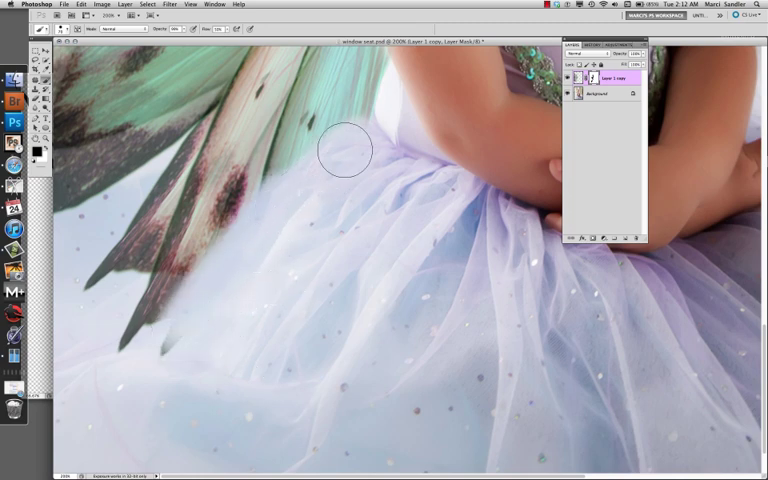
Mask the lower wing tips behind the tulle skirt, restoring part of one tip
left_click_drag(345, 152, 248, 193)
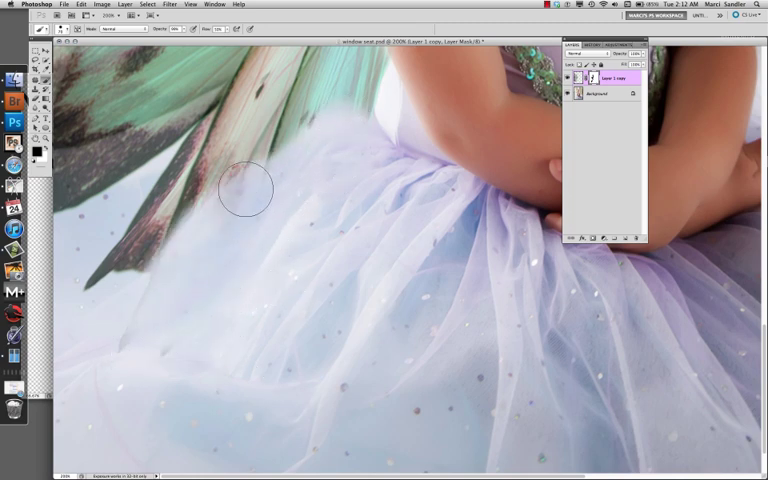
left_click_drag(245, 190, 280, 155)
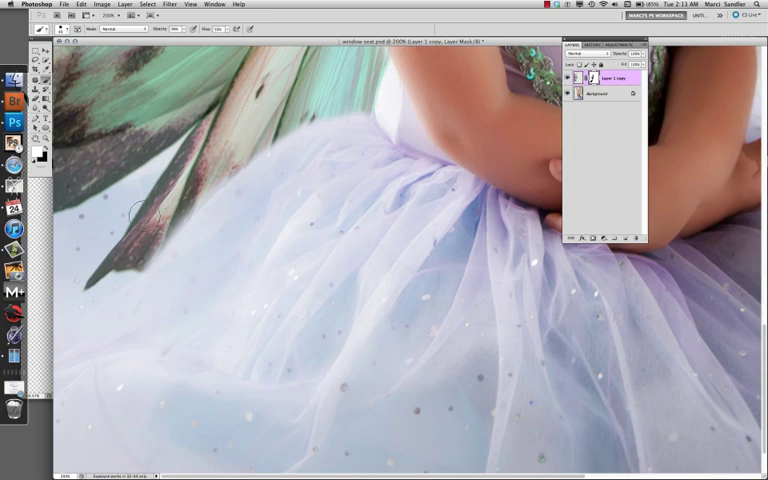
left_click_drag(135, 210, 95, 290)
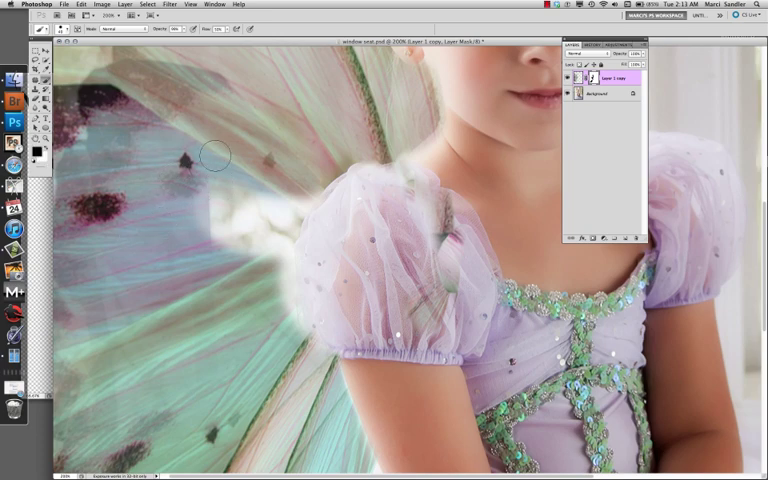
Select the masked Layer 1 copy wings layer below the new sparkle layers
scroll("down", 3)
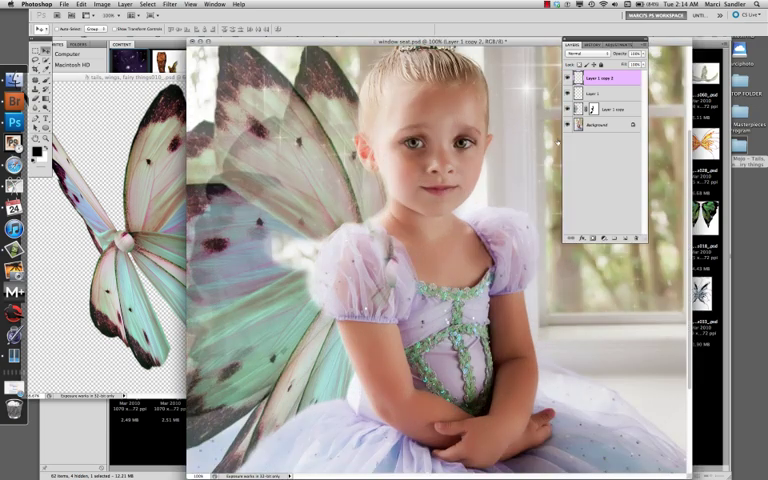
left_click(613, 108)
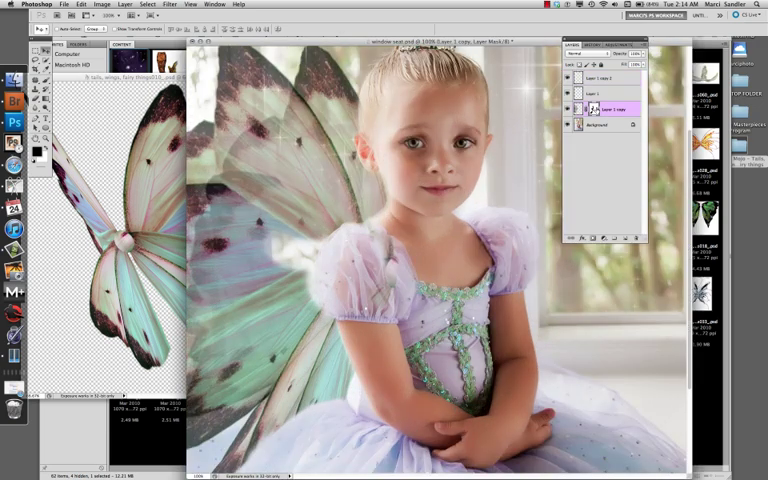